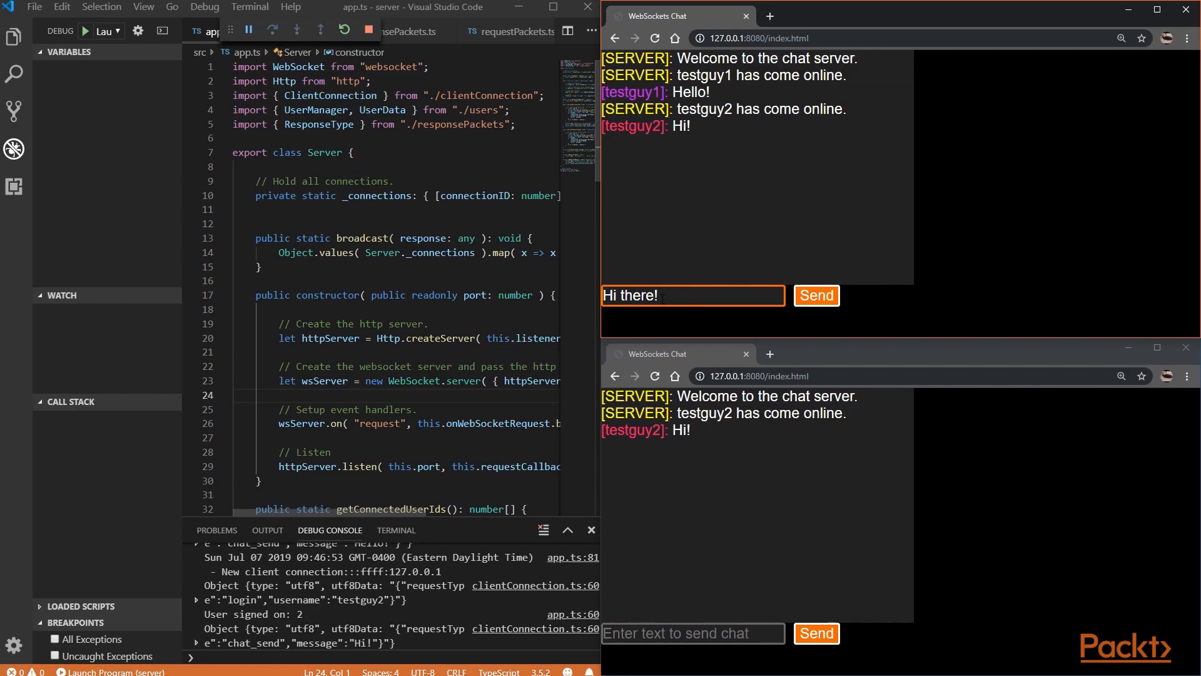
Step: Post 'Hi there!' in the WebSockets chat as the second client disconnects
{"action": "left_click", "coordinate": [815, 295]}
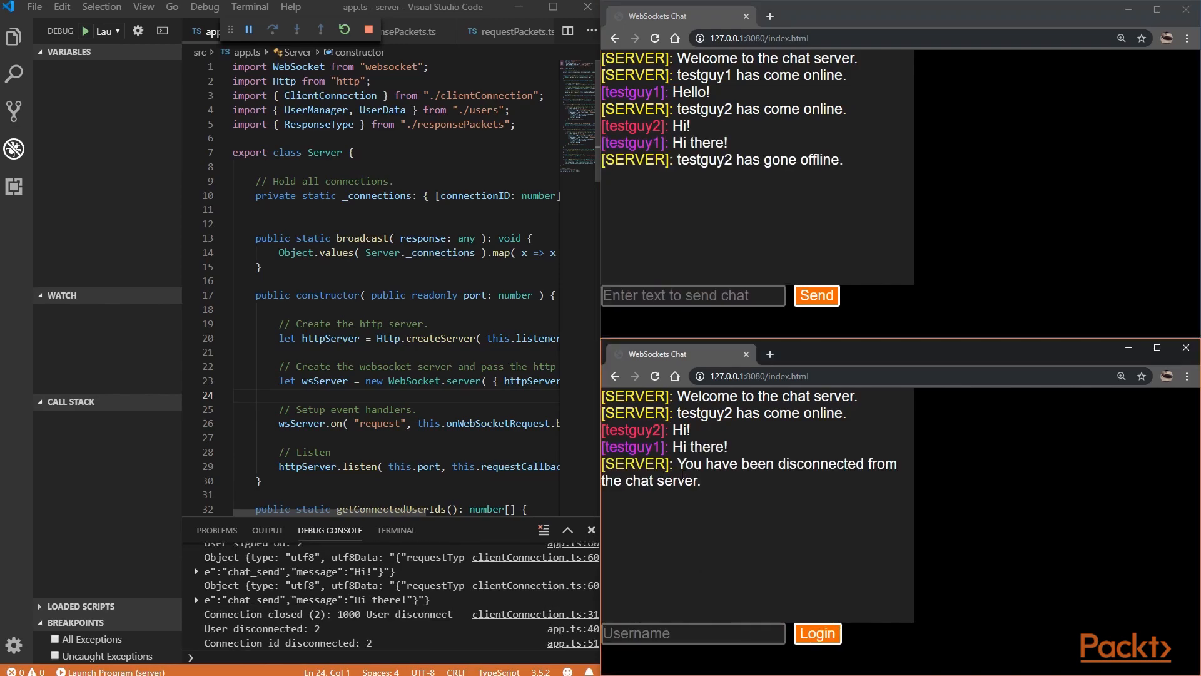
{"action": "double_click", "coordinate": [758, 159]}
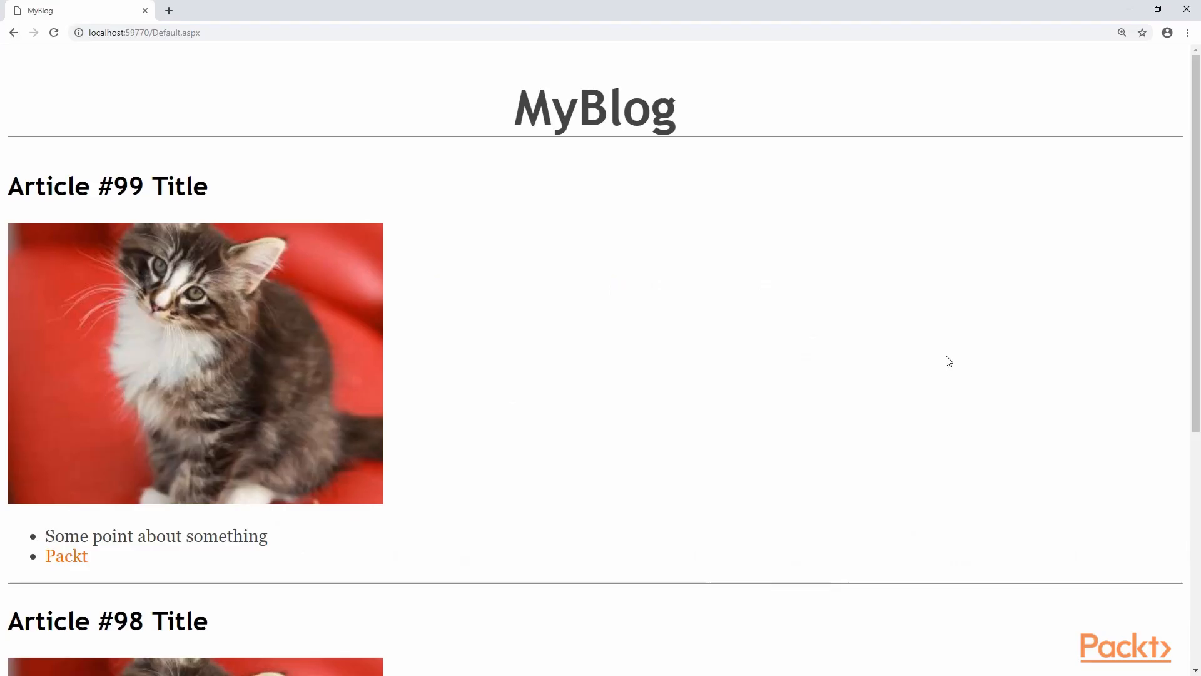
Step: Scroll the MyBlog article list from Article #99 down to Article #91
{"action": "scroll", "scroll_direction": "down", "scroll_amount": 3}
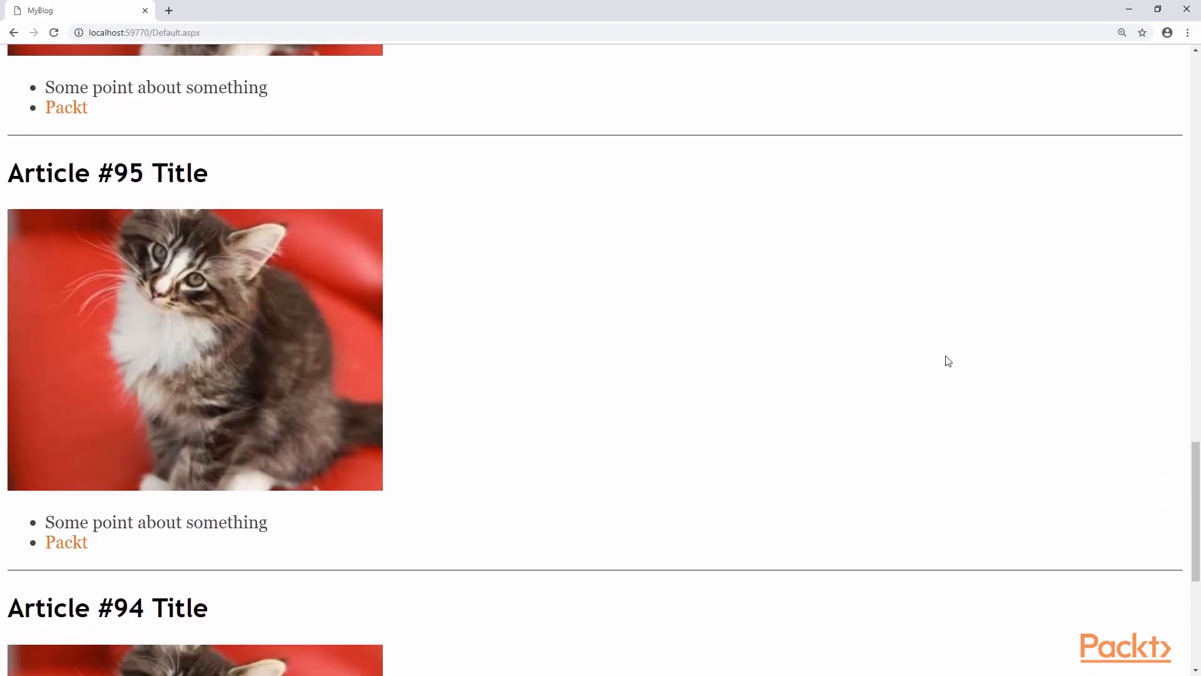
{"action": "scroll", "scroll_direction": "down", "scroll_amount": 3}
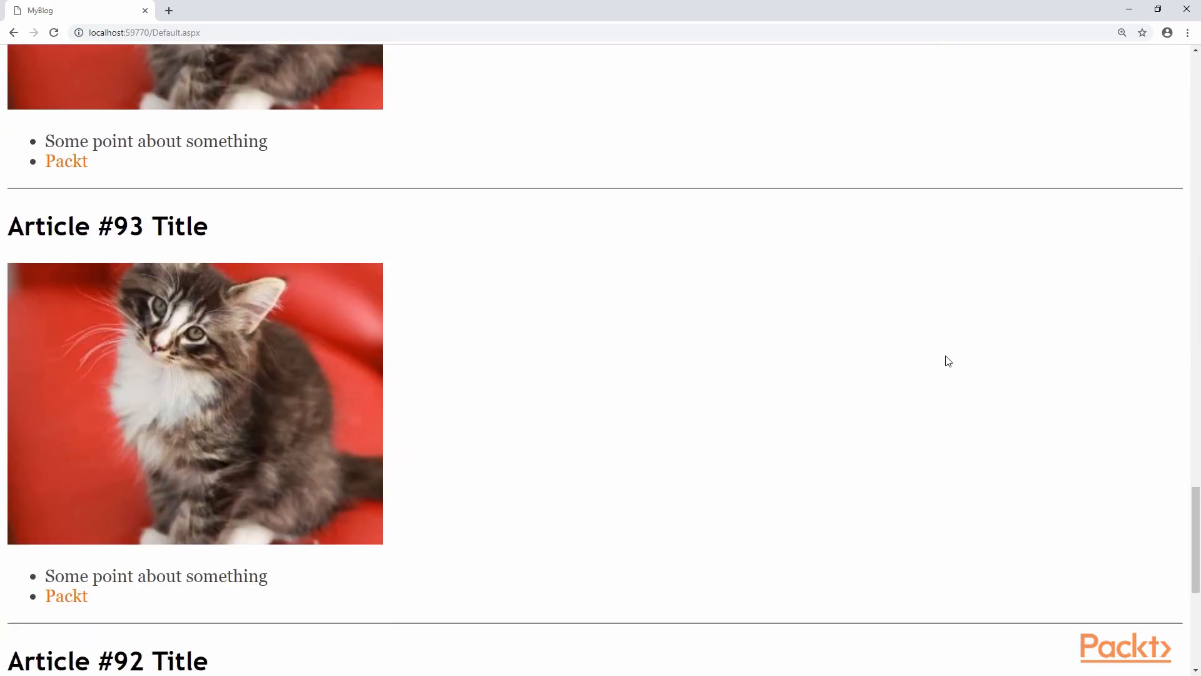
{"action": "scroll", "scroll_direction": "down", "scroll_amount": 3}
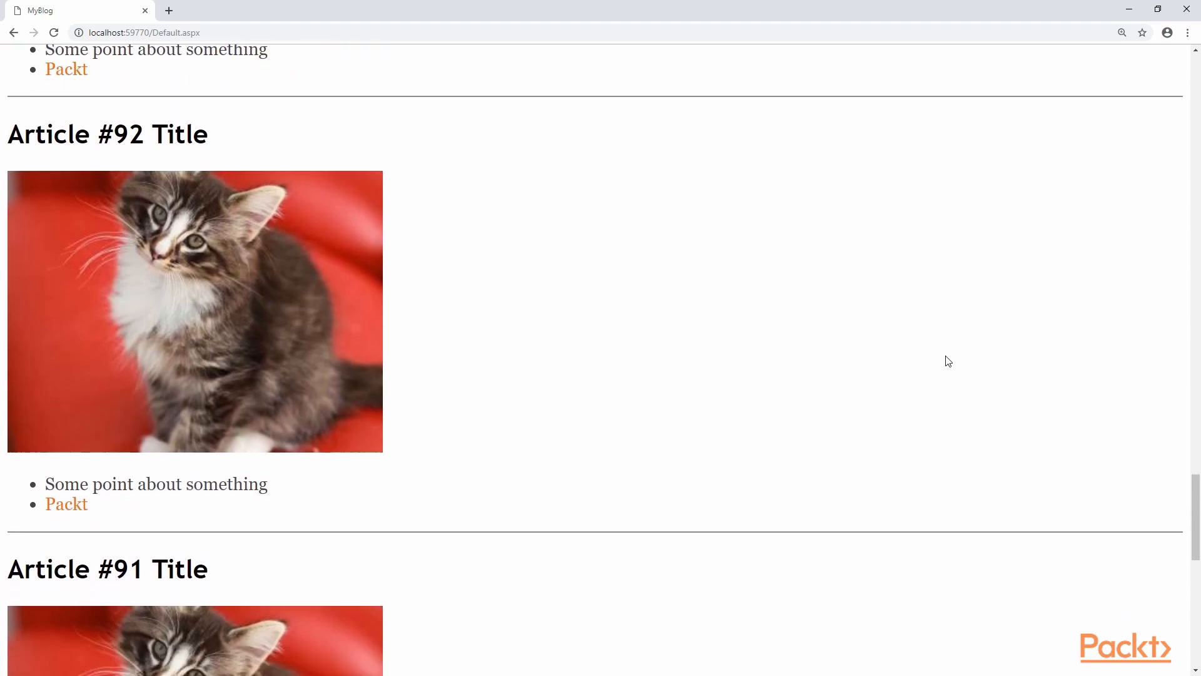
{"action": "scroll", "scroll_direction": "down", "scroll_amount": 3}
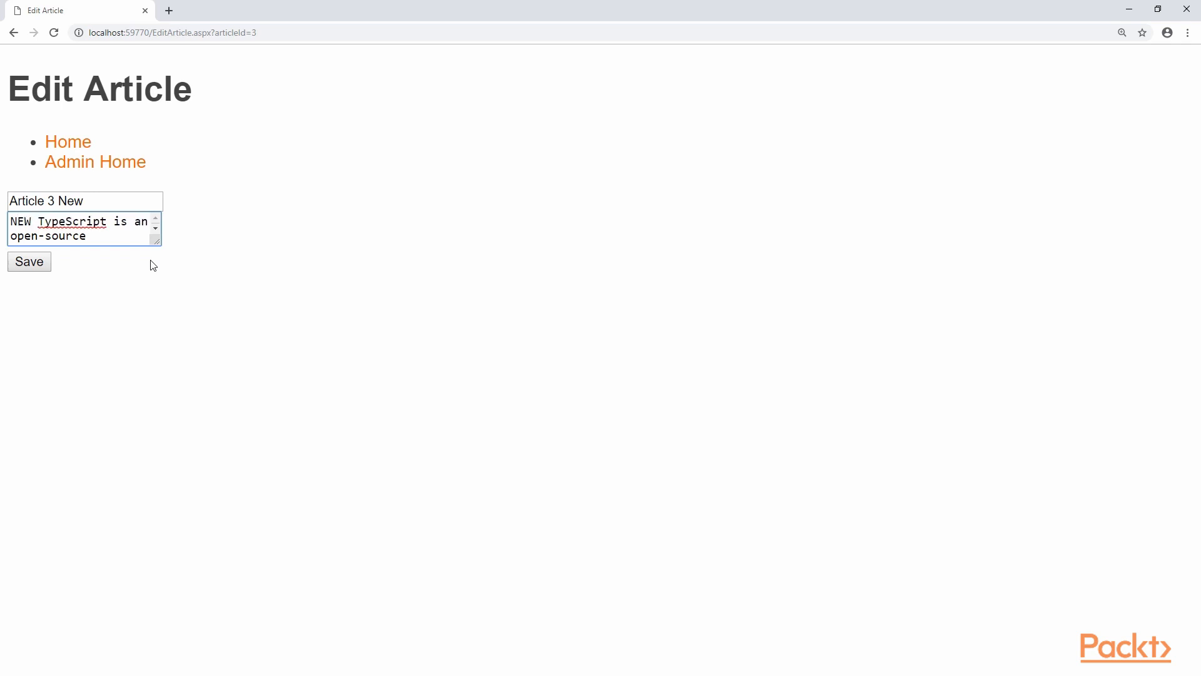
Step: Save article 3 with title 'Article 3 New' and body starting 'NEW TypeScript'
{"action": "left_click", "coordinate": [95, 161]}
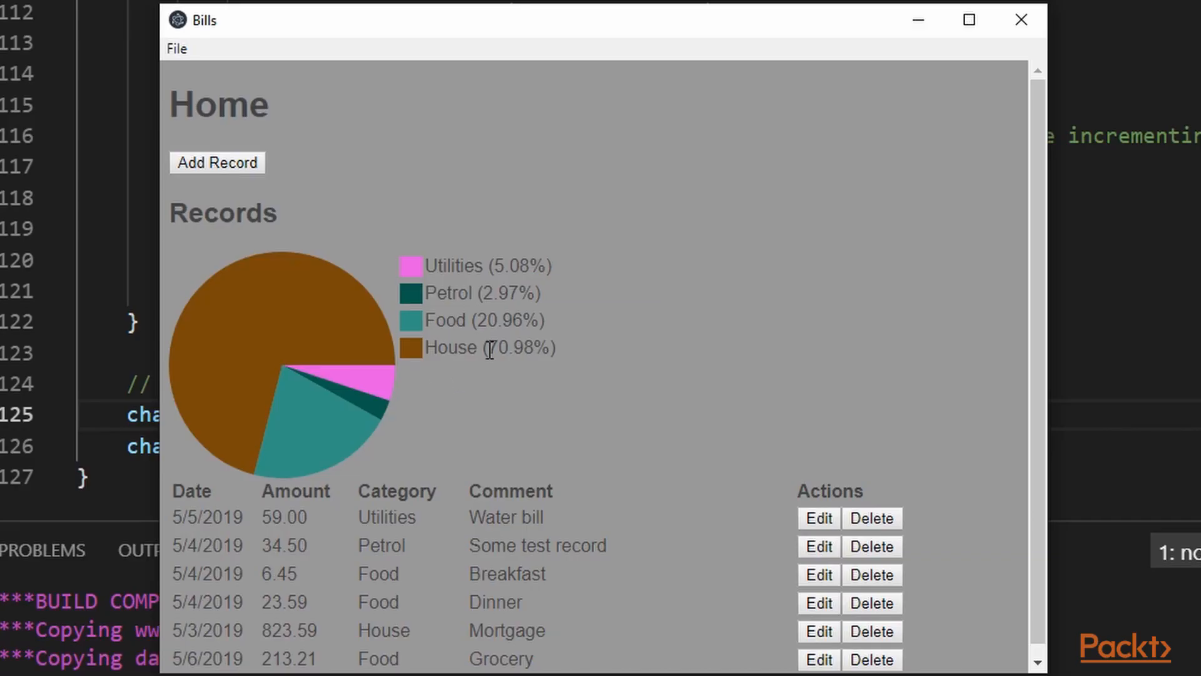
Step: View the Bills app Home page with category pie chart and records table
{"action": "double_click", "coordinate": [520, 347]}
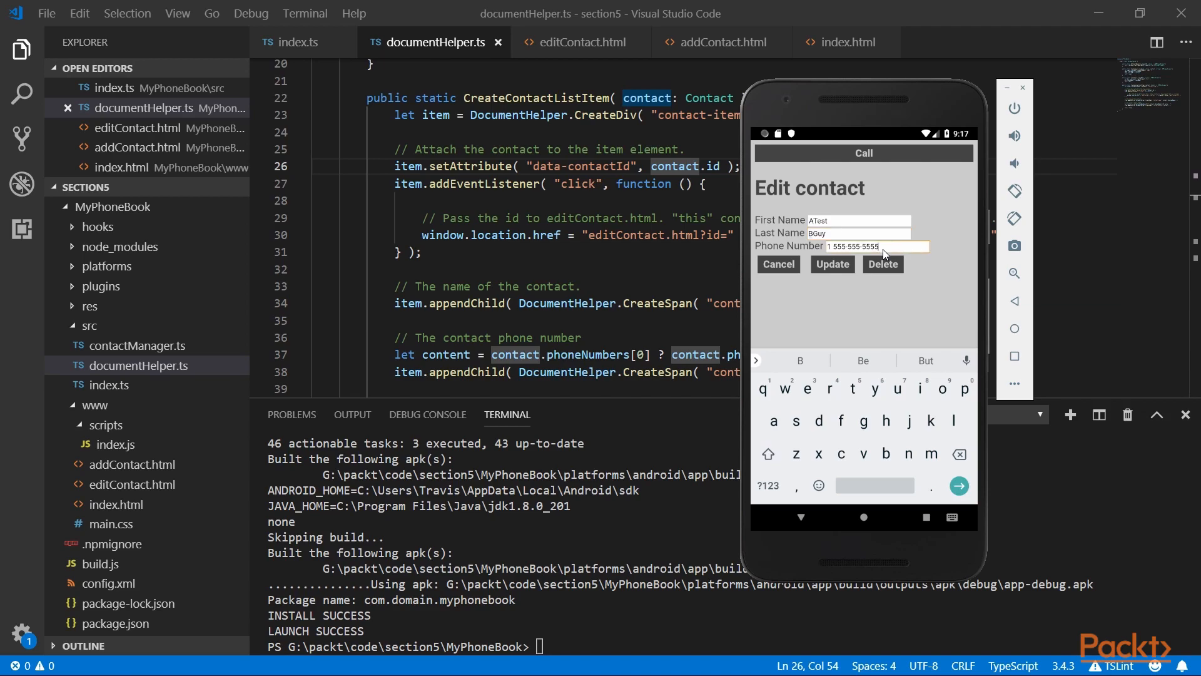
Step: Edit ATest BGuy's phone number in the MyPhoneBook emulator app
{"action": "left_click", "coordinate": [832, 263]}
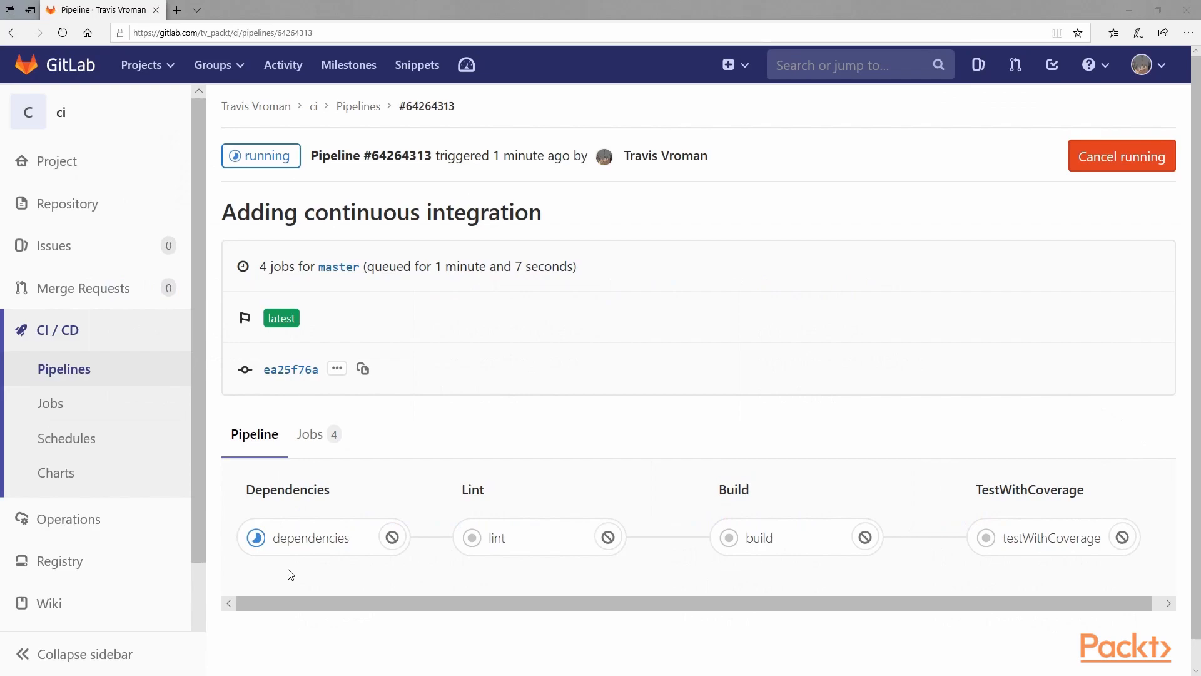
{"action": "mouse_move", "coordinate": [528, 580]}
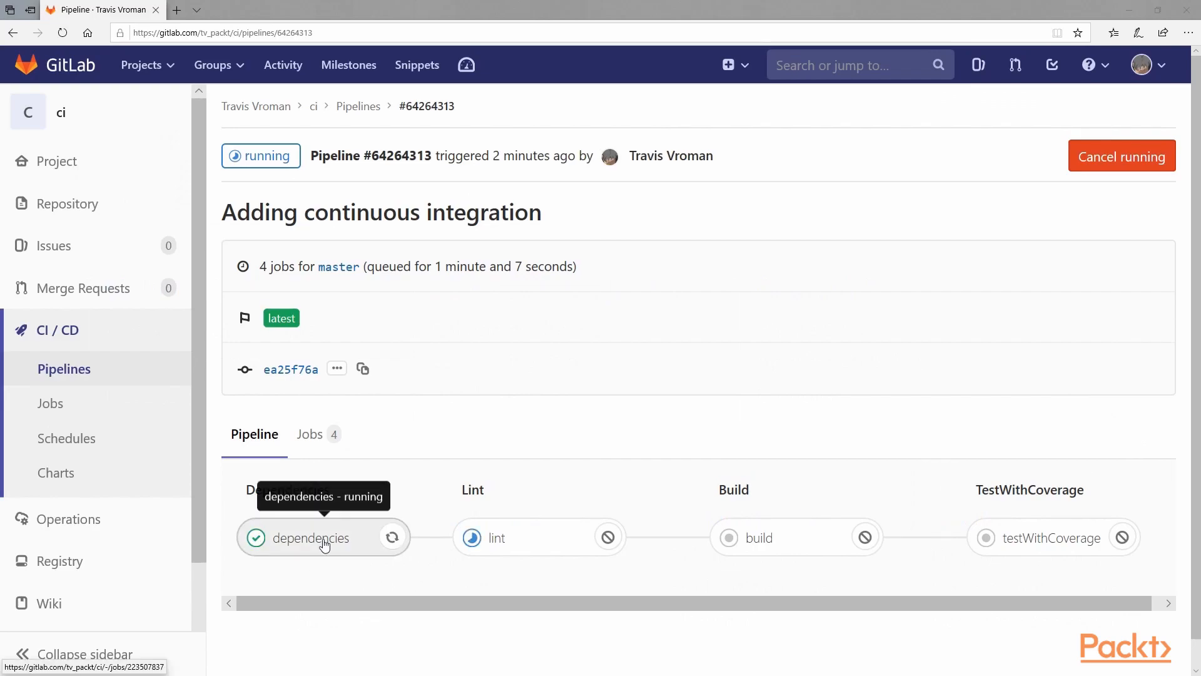
Step: View the succeeded dependencies job log, then go back to the pipeline overview
{"action": "left_click", "coordinate": [311, 536]}
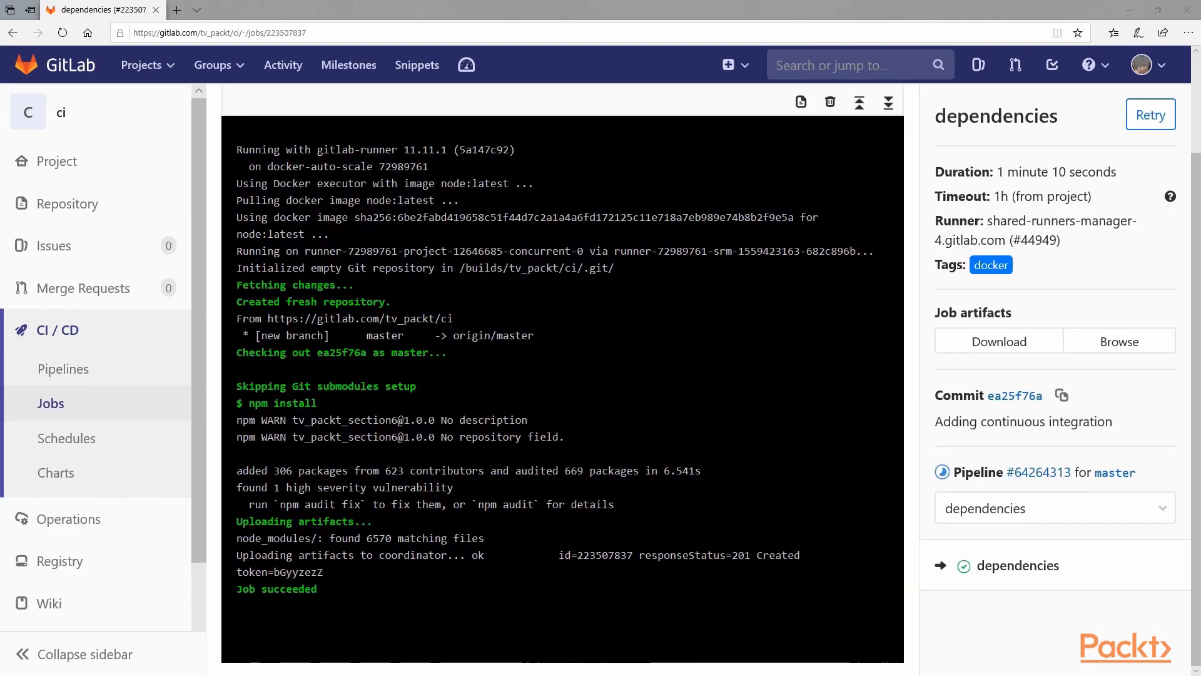
{"action": "left_click", "coordinate": [12, 32]}
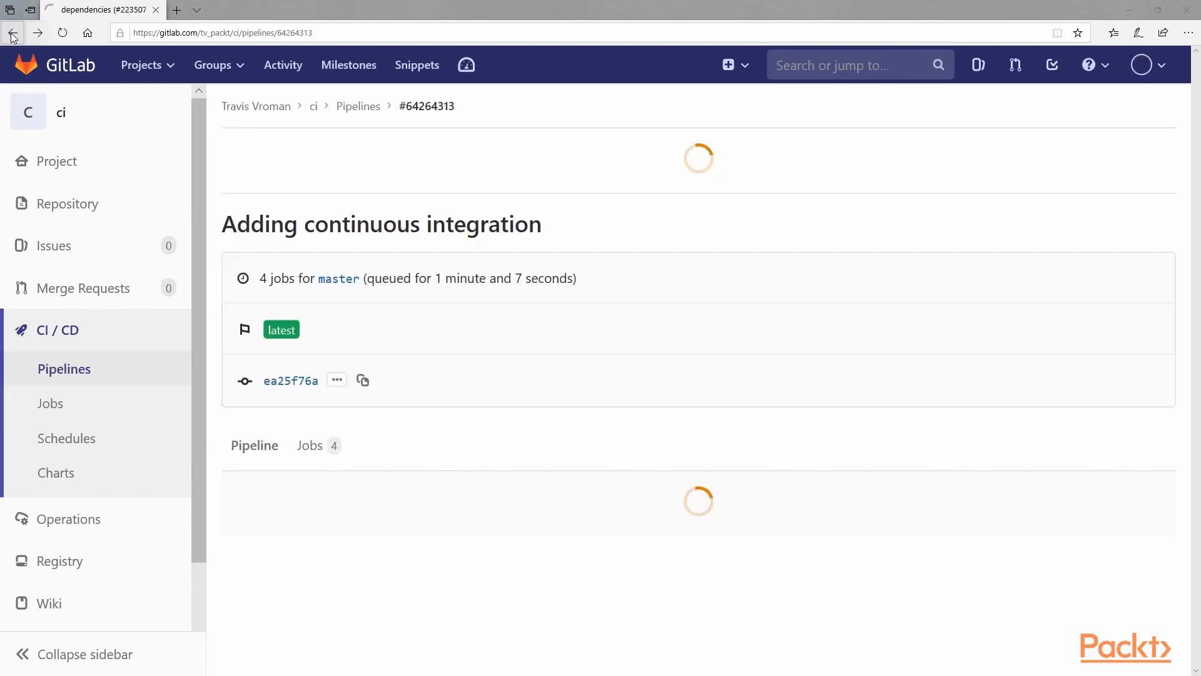